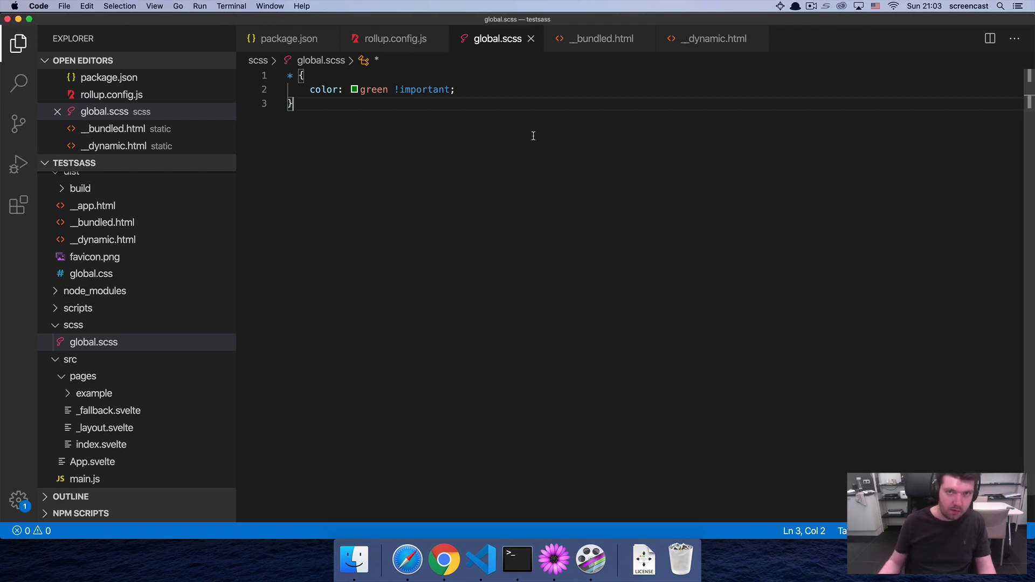
# Step: After checking the running app, show package.json's sass scripts and rollup-plugin-scss devDependency
pyautogui.press('cmd+tab')
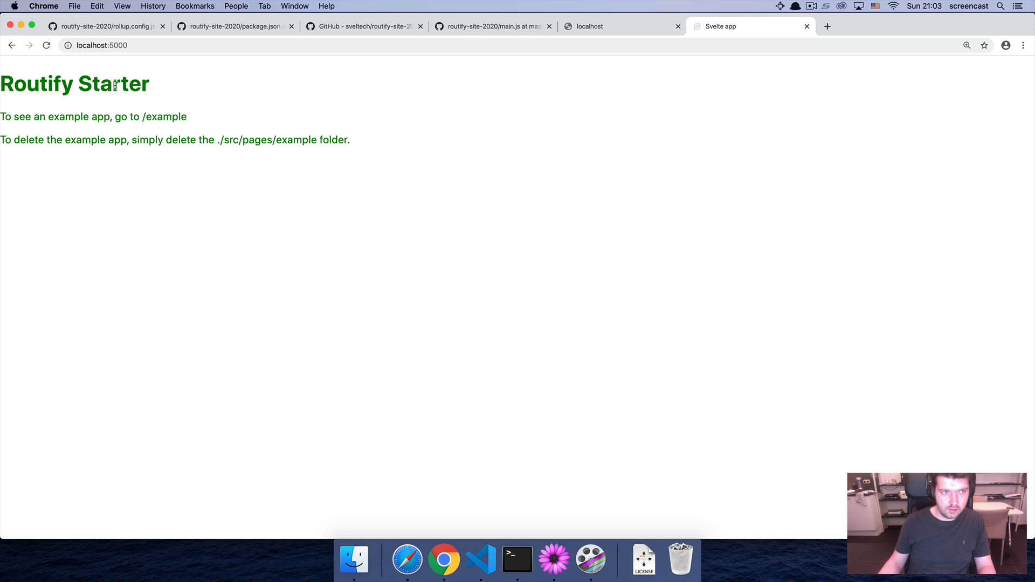
pyautogui.press('cmd+tab')
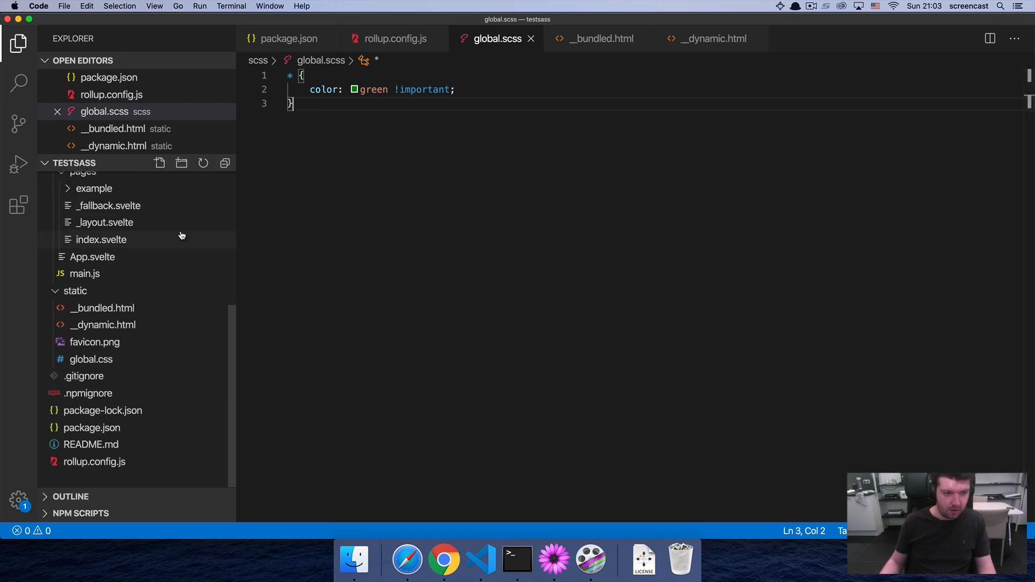
pyautogui.click(91, 428)
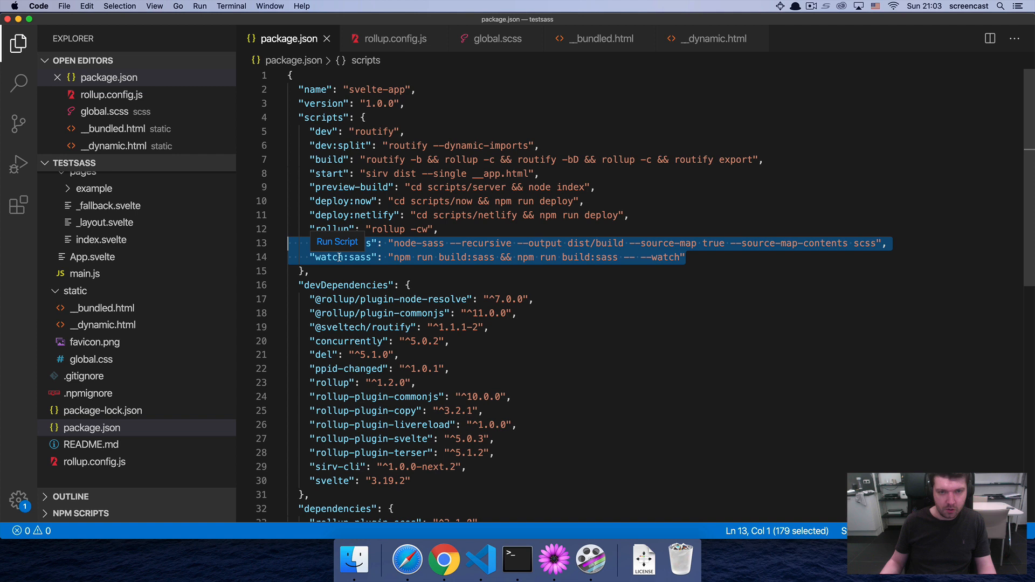
pyautogui.scroll(-3)
pyautogui.write(',')
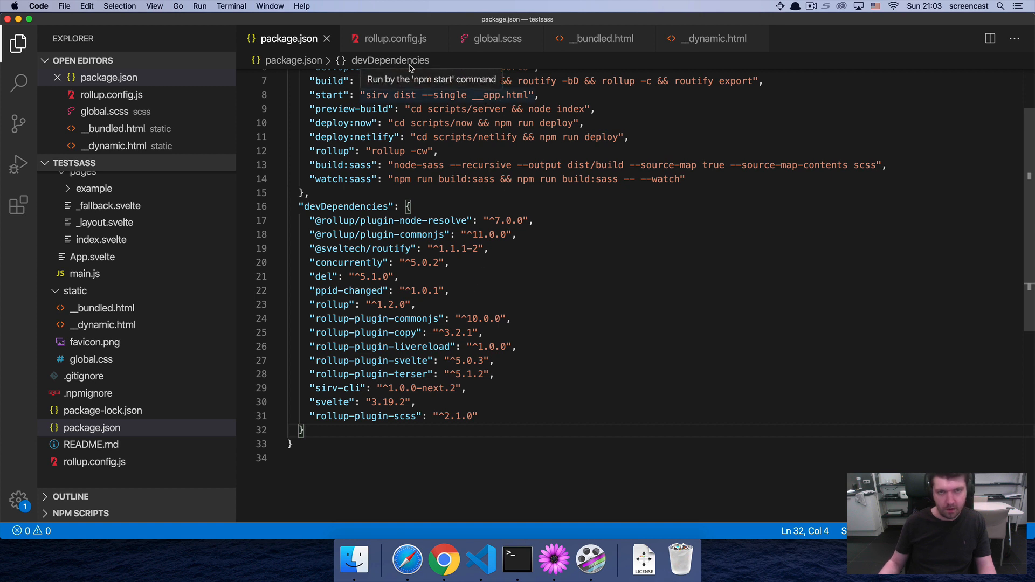
pyautogui.moveTo(394, 39)
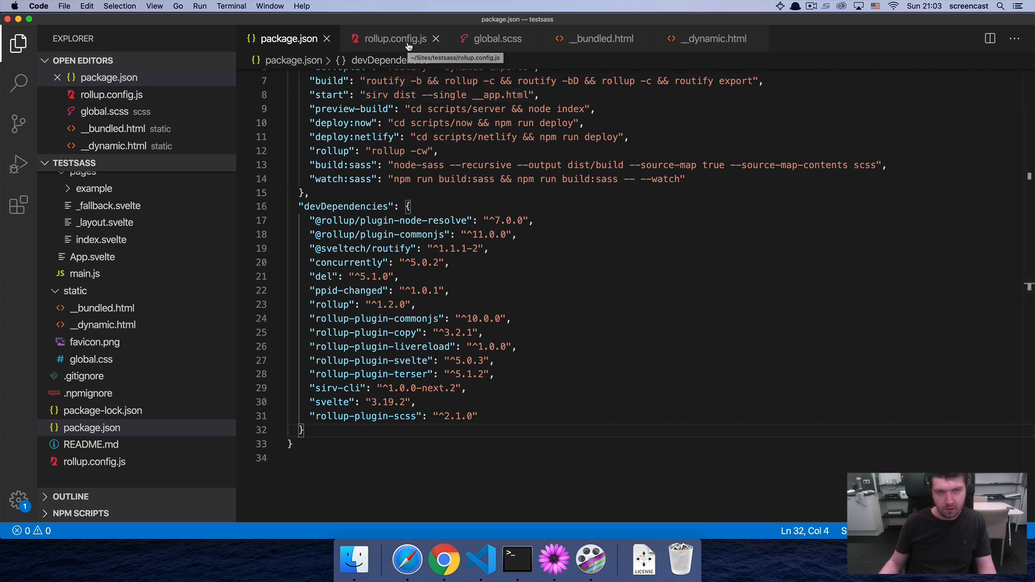
# Step: Bring up rollup.config.js before heading to the routify-site main.js on GitHub
pyautogui.click(389, 39)
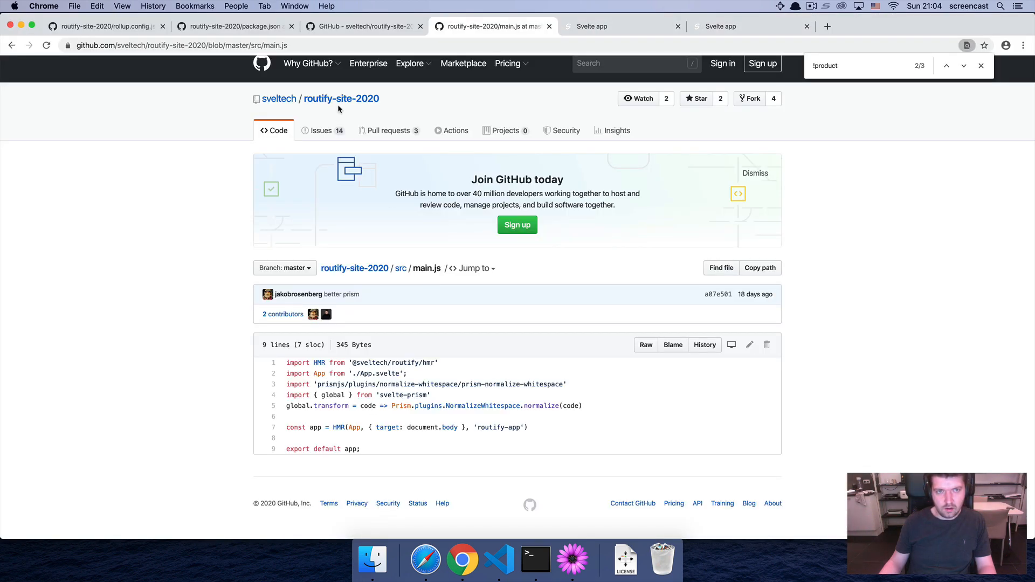
# Step: Navigate sveltech › routify-starter › rollup.config.js and highlight its serve function
pyautogui.click(278, 98)
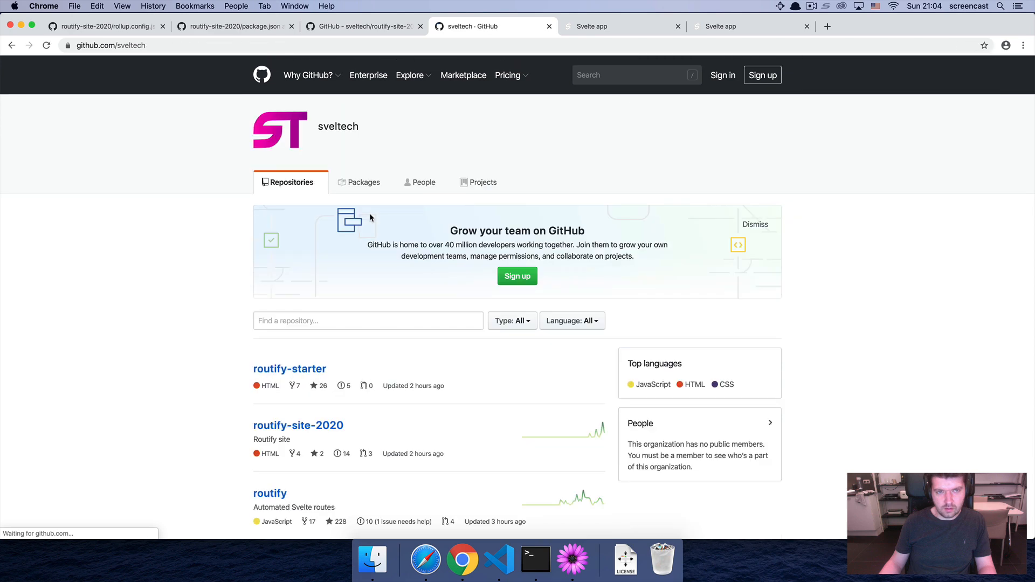
pyautogui.click(289, 369)
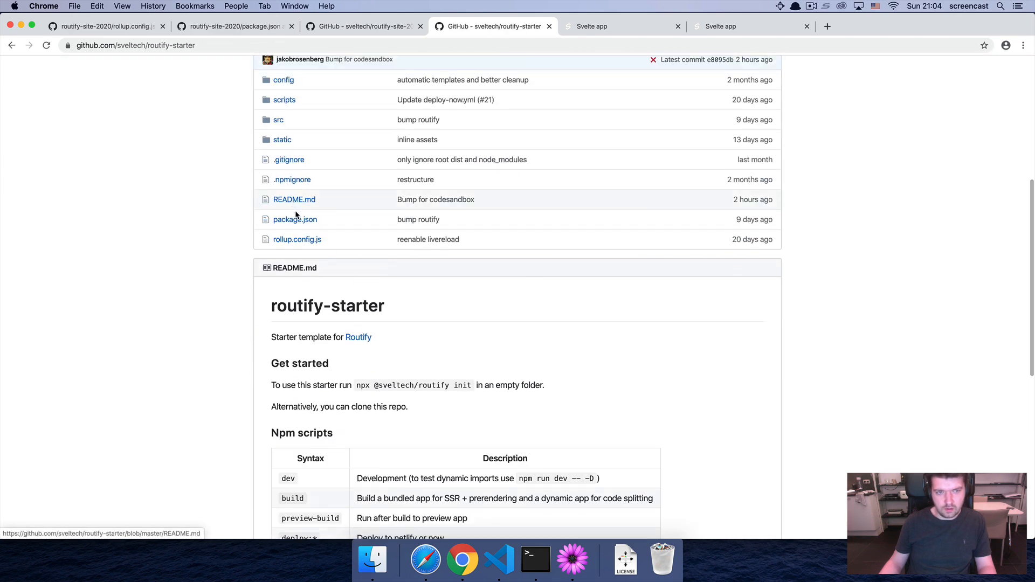
pyautogui.click(294, 219)
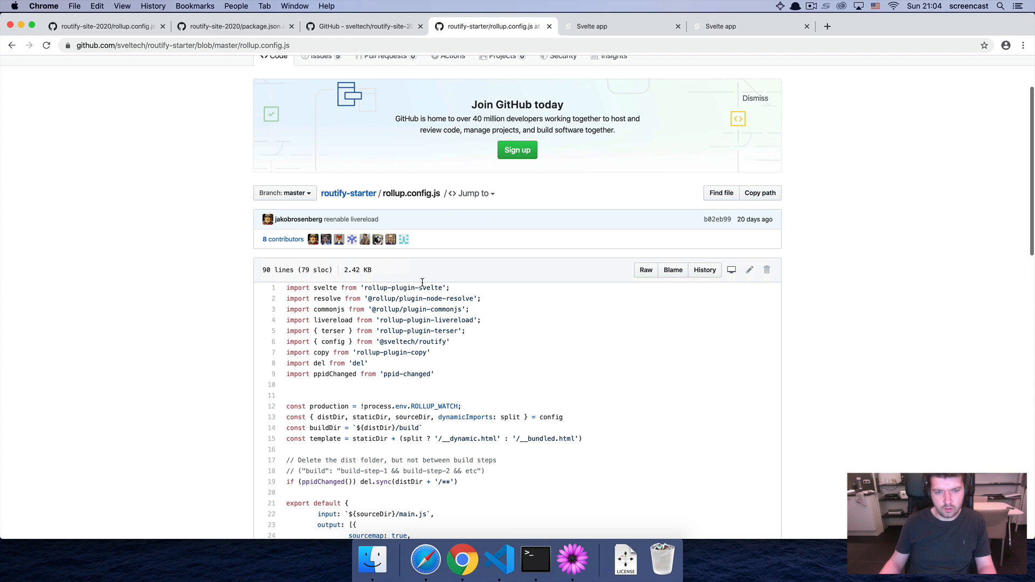
pyautogui.scroll(-3)
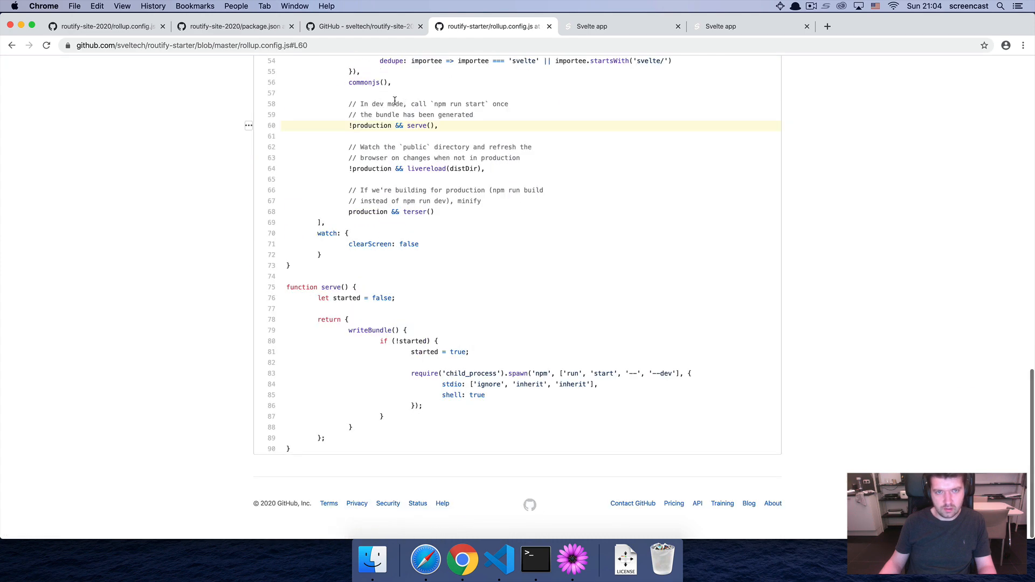
pyautogui.doubleClick(416, 125)
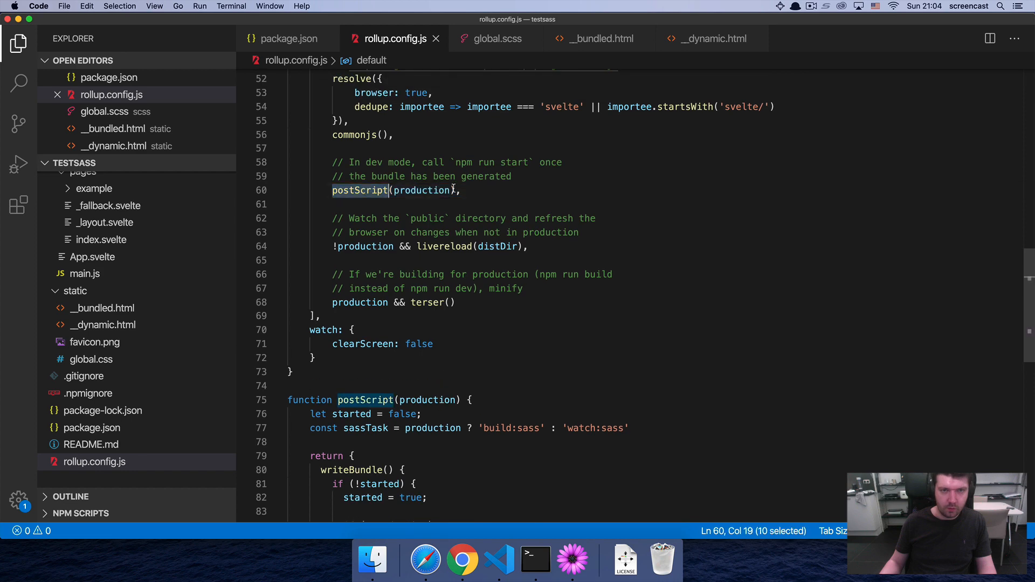
pyautogui.scroll(-3)
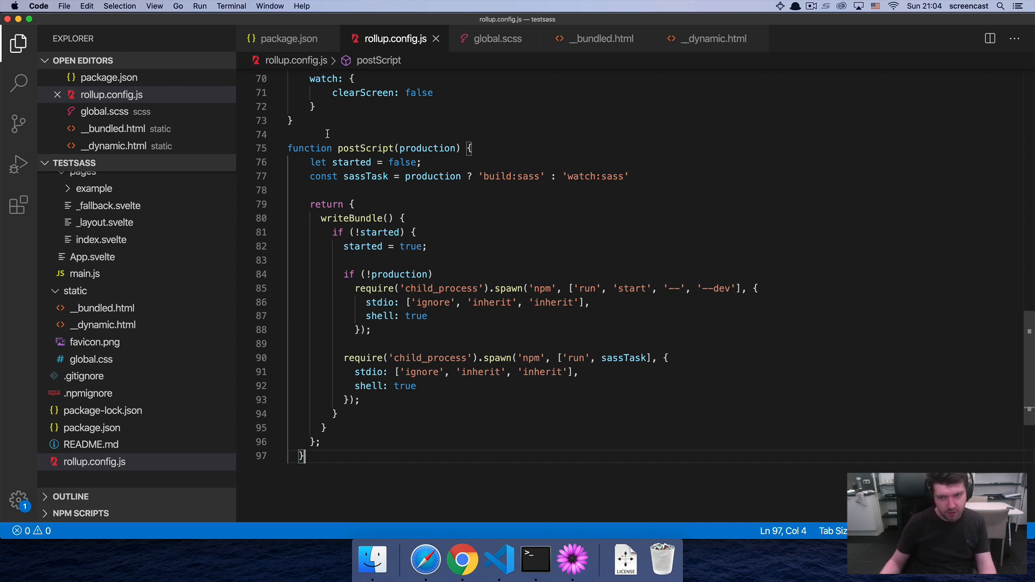
pyautogui.moveTo(357, 148)
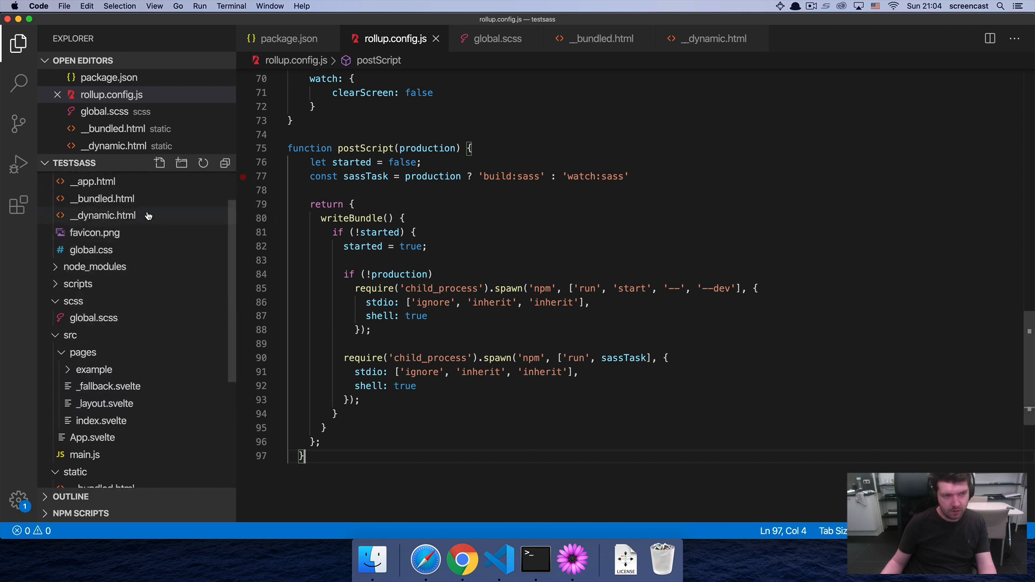
# Step: Check the scss folder options, then show dist/__bundled.html linking /build/global.css
pyautogui.rightClick(72, 351)
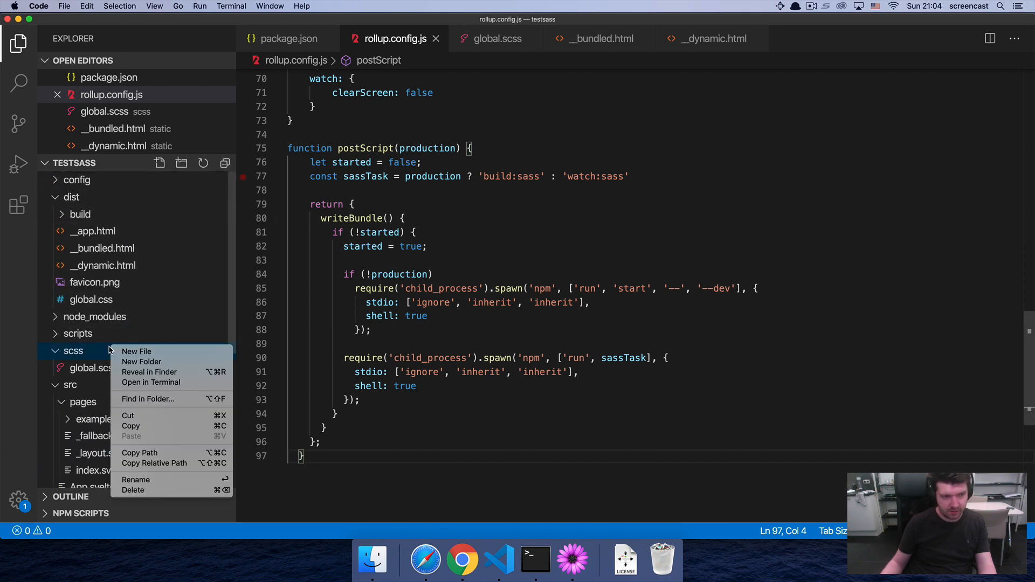
pyautogui.click(72, 351)
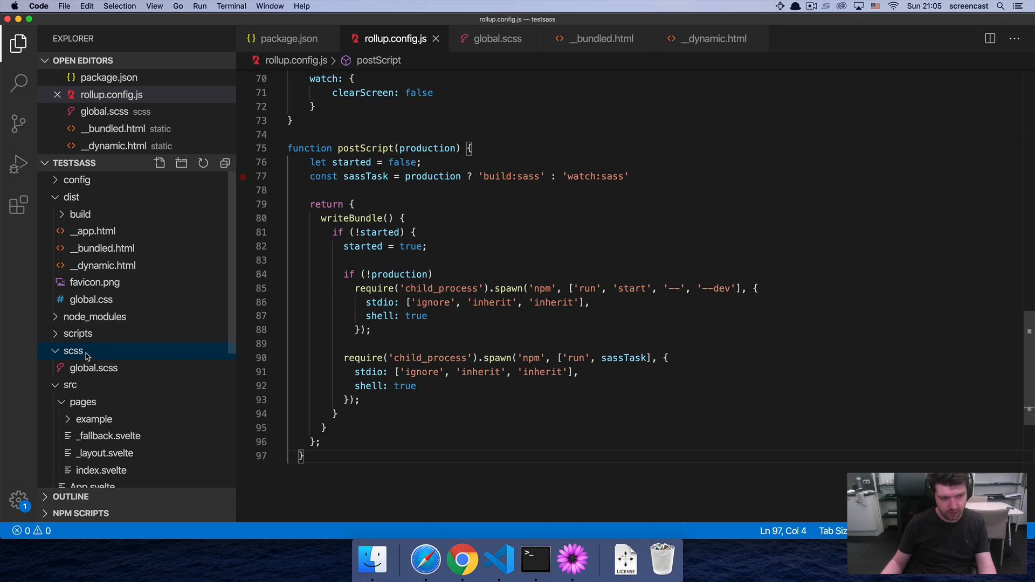
pyautogui.doubleClick(92, 368)
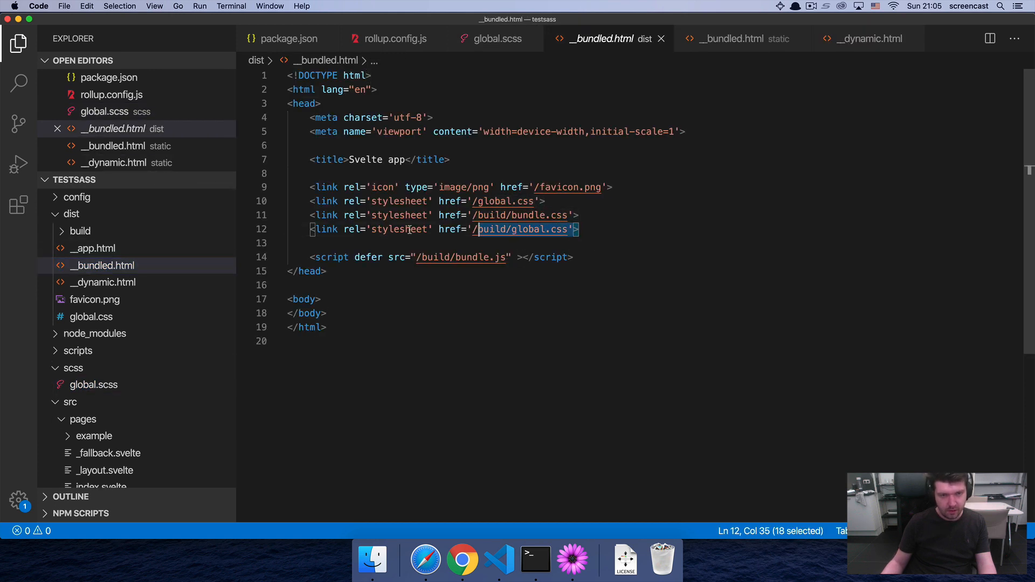
# Step: Copy the global.css link line into dist/__dynamic.html's stylesheet link line
pyautogui.tripleClick(429, 228)
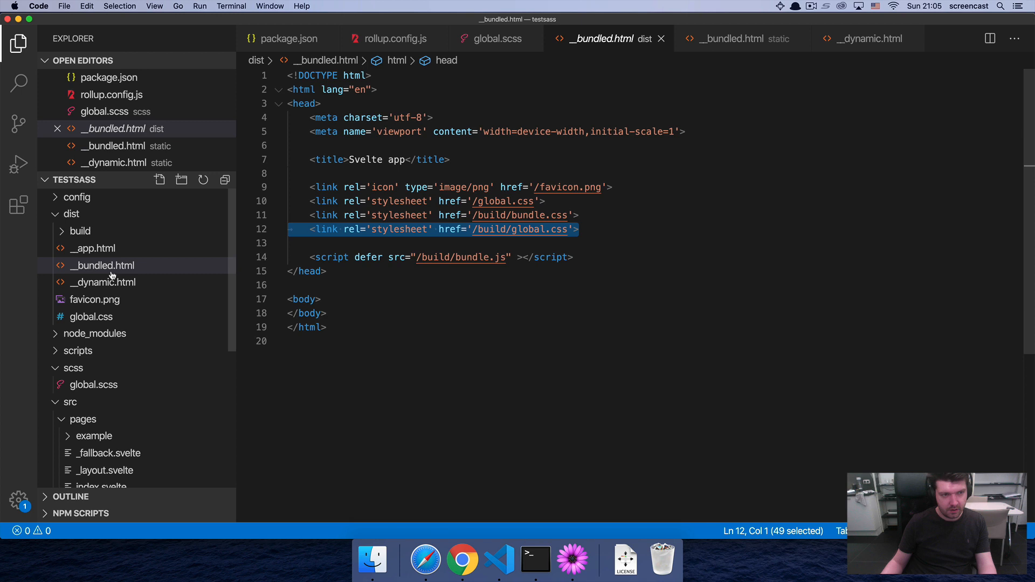
pyautogui.click(102, 281)
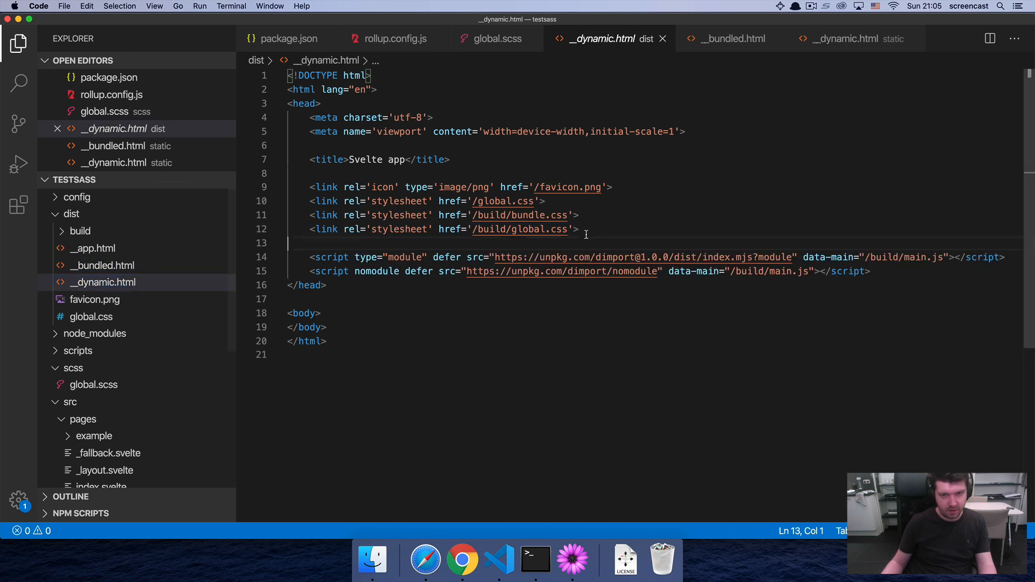
pyautogui.tripleClick(435, 229)
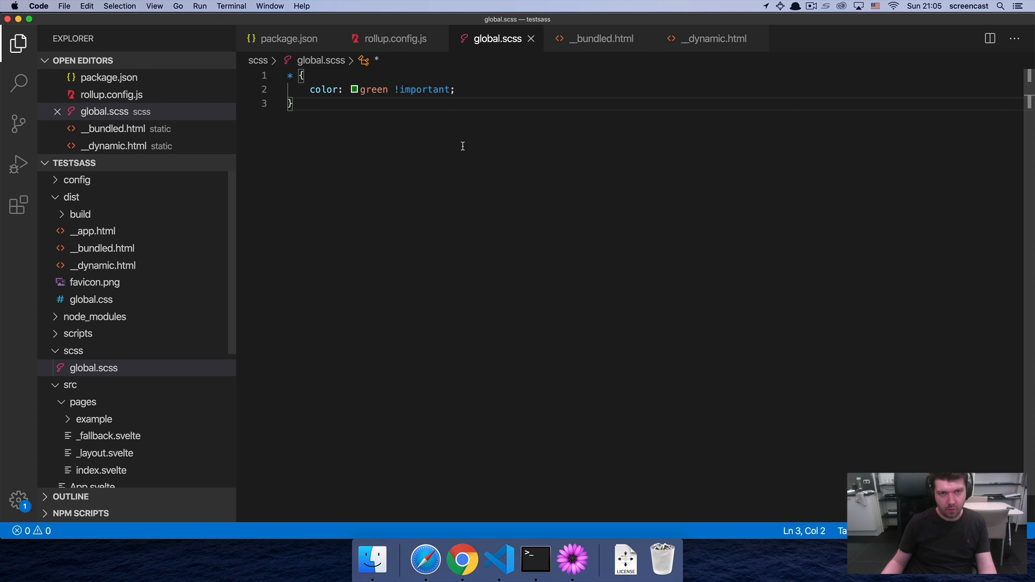
pyautogui.moveTo(446, 141)
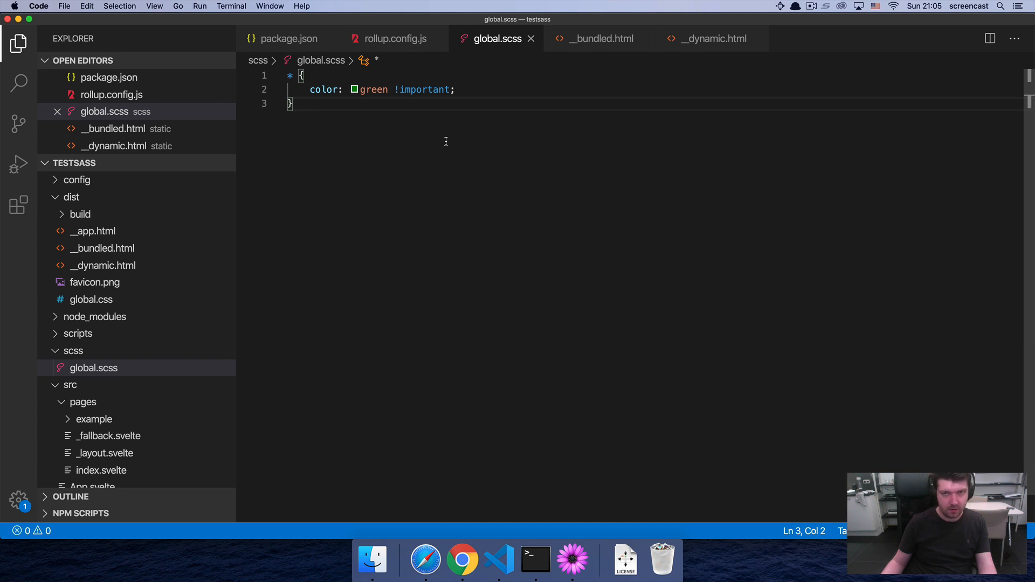